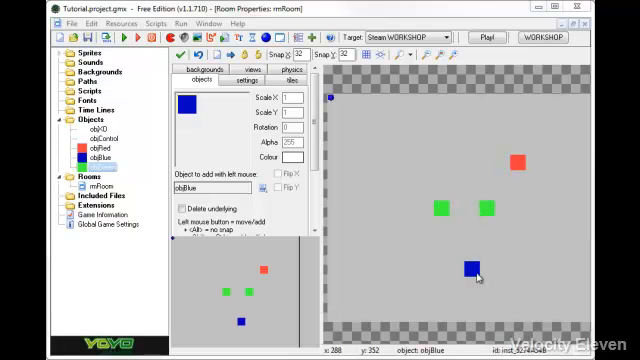
pyautogui.moveTo(496, 152)
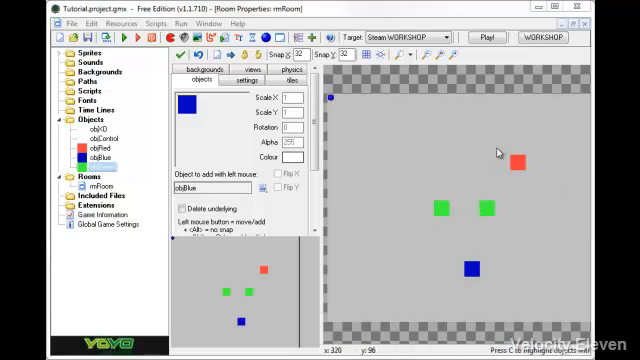
pyautogui.moveTo(522, 214)
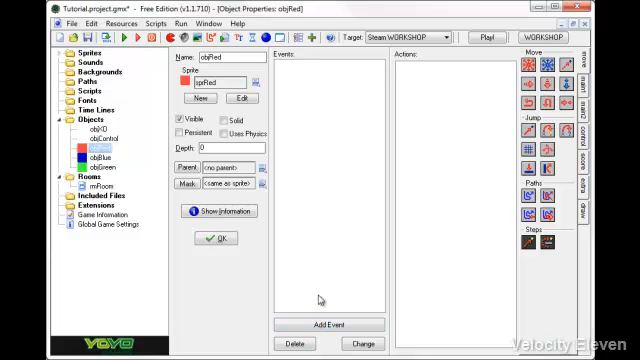
pyautogui.moveTo(364, 156)
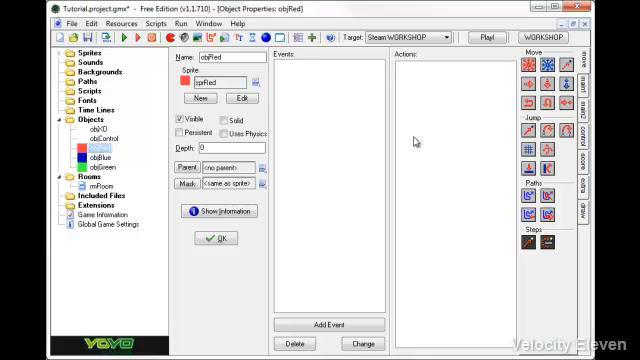
pyautogui.moveTo(394, 152)
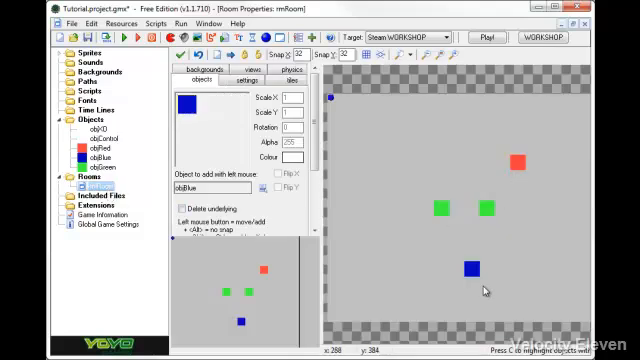
pyautogui.moveTo(396, 256)
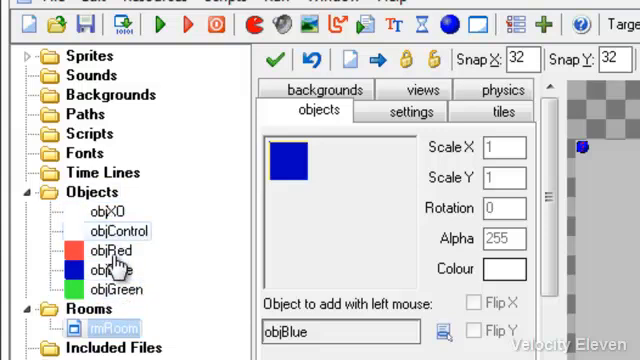
# Create a new object from the Objects folder and name it objSquareParent
pyautogui.rightClick(76, 192)
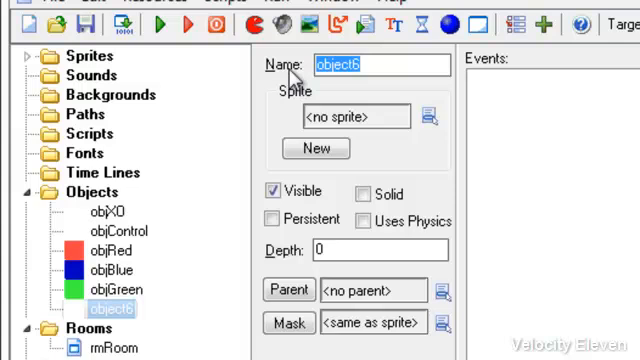
pyautogui.write('obj')
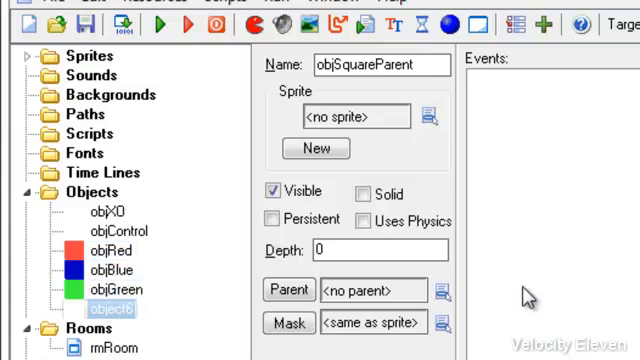
pyautogui.moveTo(528, 296)
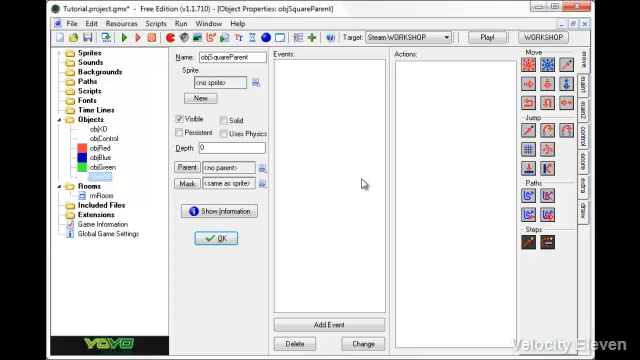
pyautogui.moveTo(336, 274)
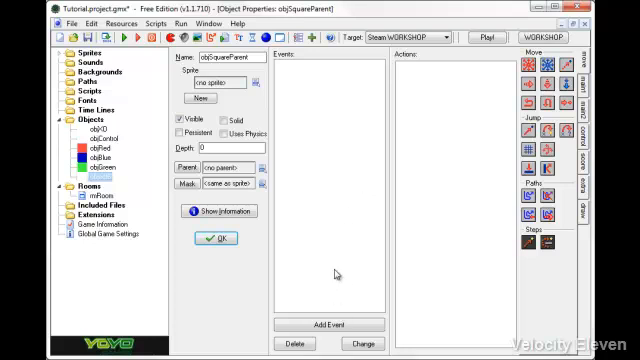
pyautogui.moveTo(420, 108)
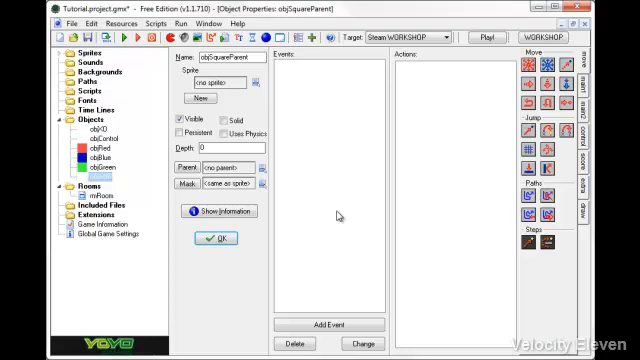
pyautogui.moveTo(336, 214)
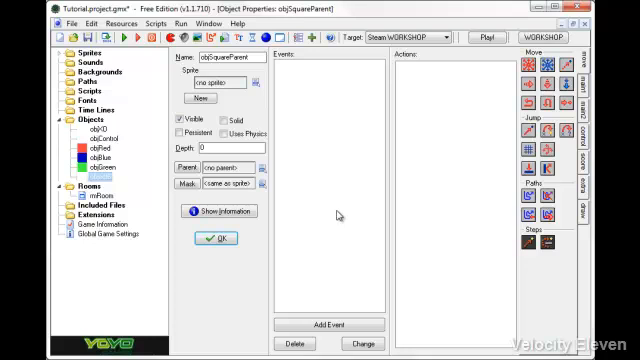
pyautogui.moveTo(338, 212)
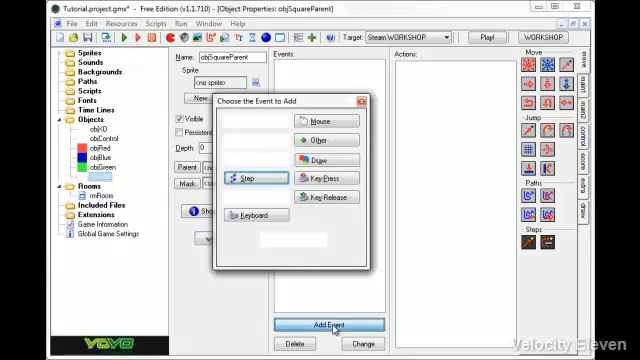
# Add a Step event whose code sets varHealth to varMaxHealth whenever varHealth exceeds it
pyautogui.click(248, 176)
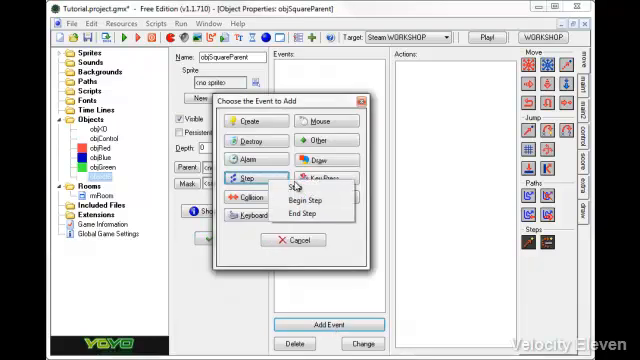
pyautogui.click(288, 188)
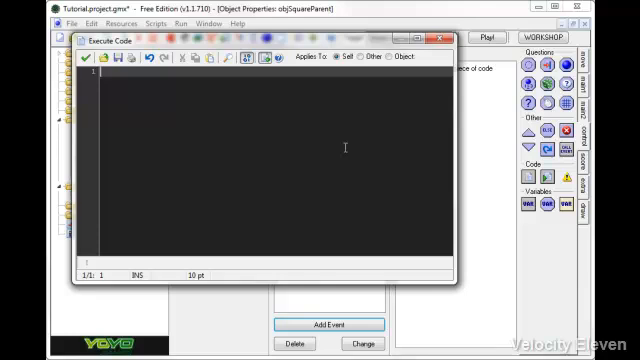
pyautogui.write('if var')
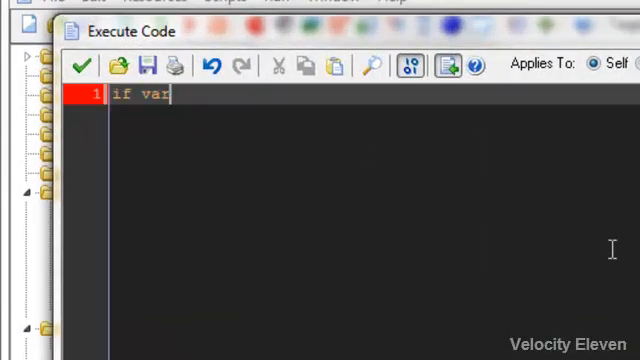
pyautogui.write('Health .')
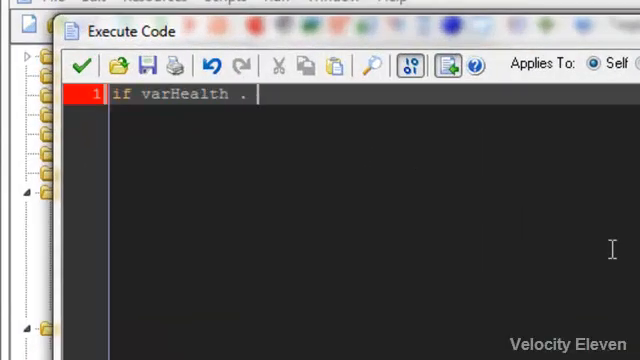
pyautogui.write('>')
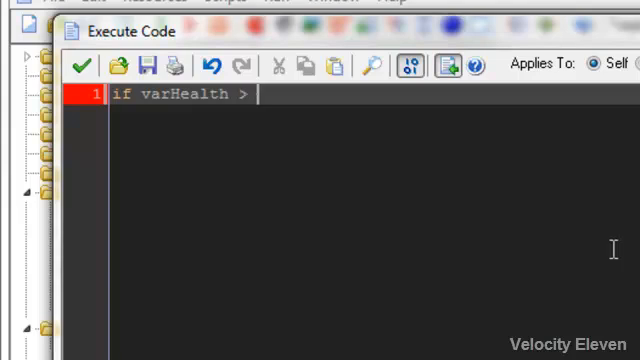
pyautogui.write('varMaxHealth {varHealth =')
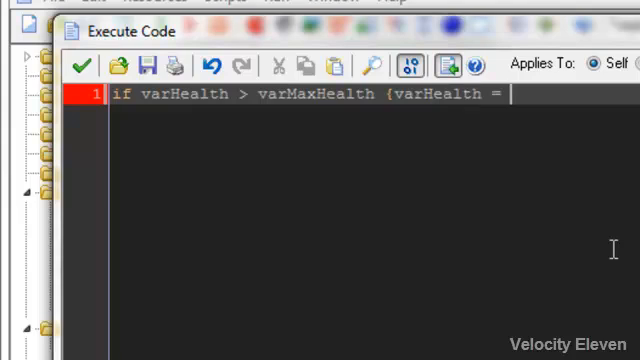
pyautogui.write('varMax')
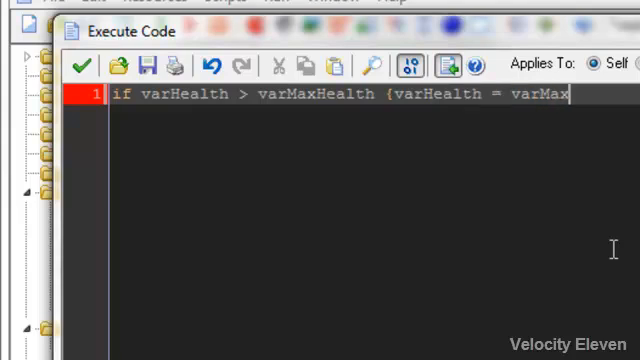
pyautogui.write('Health}')
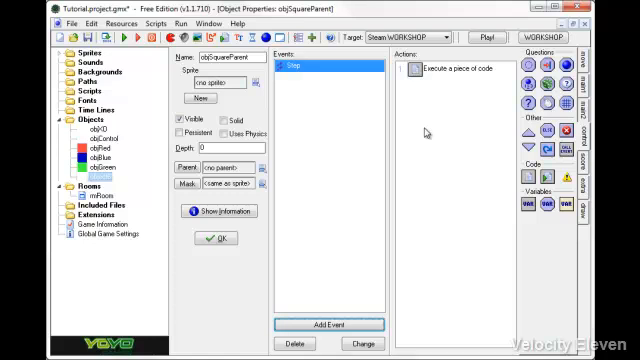
pyautogui.moveTo(424, 70)
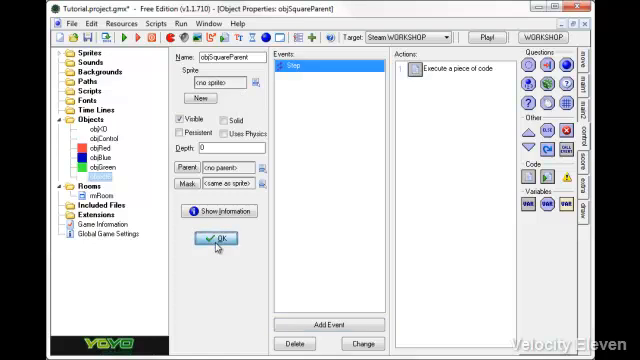
# Give objRed Create code setting varHealth = 40 and varMaxHealth = 7…
pyautogui.doubleClick(92, 146)
pyautogui.write('var')
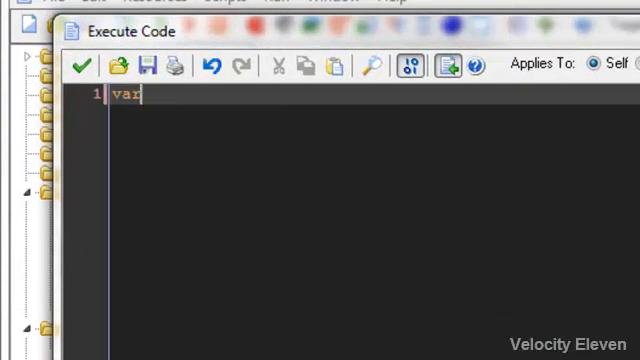
pyautogui.write('Health')
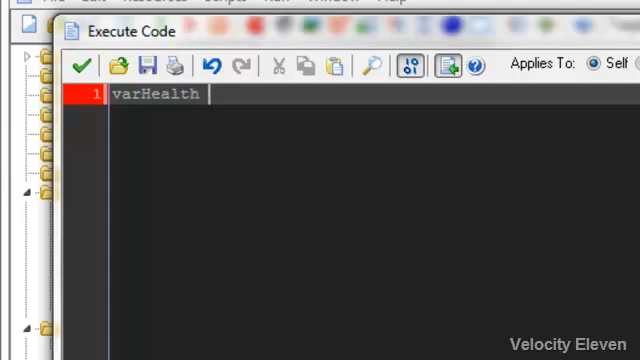
pyautogui.write('=')
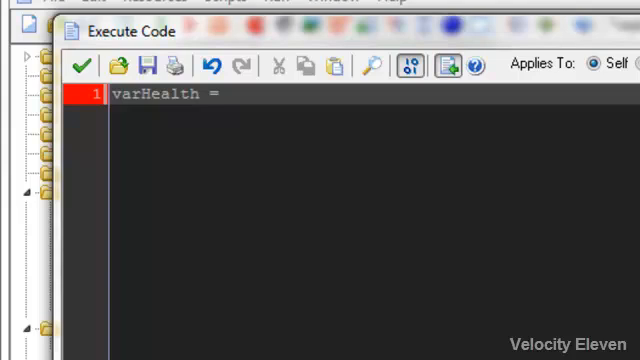
pyautogui.write('40')
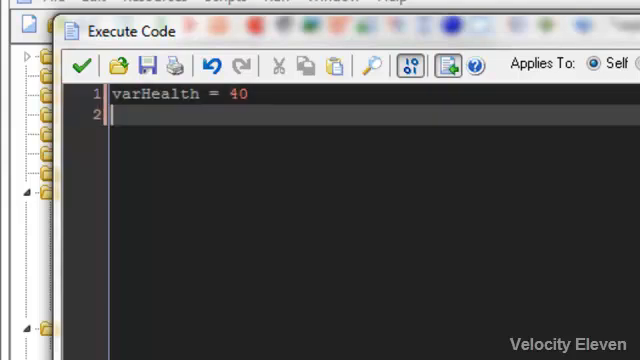
pyautogui.write('varM')
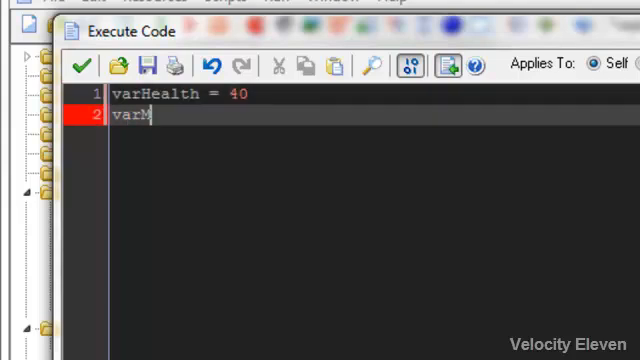
pyautogui.write('axHealth')
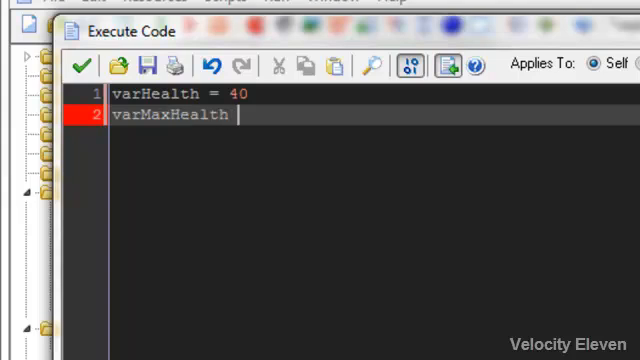
pyautogui.write('= 7')
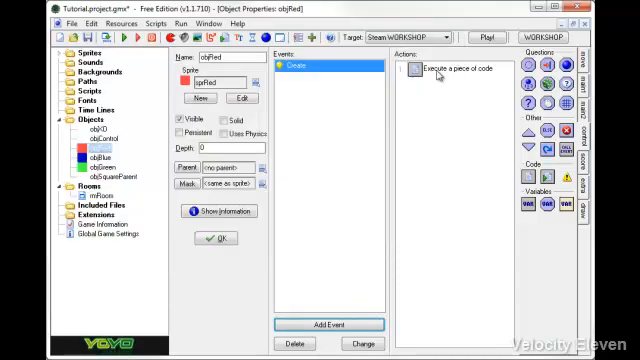
pyautogui.moveTo(444, 112)
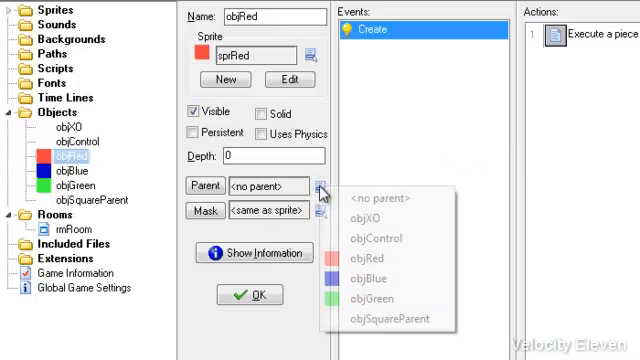
# Set objSquareParent as objRed's parent from the Parent list
pyautogui.click(392, 316)
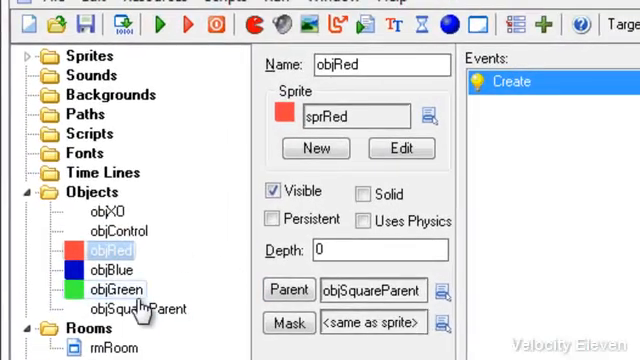
pyautogui.click(136, 308)
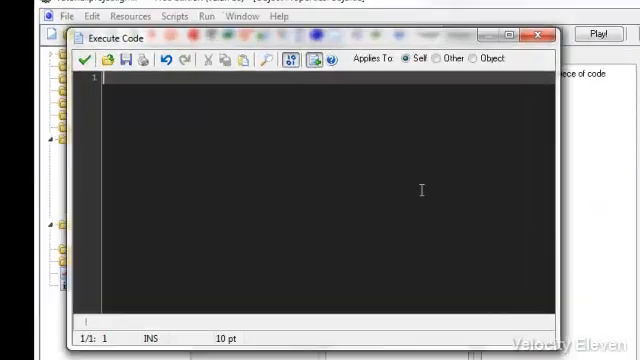
# Write objBlue's Create code: varHealth = 150 and varMaxHealth = 150
pyautogui.write('varHealth')
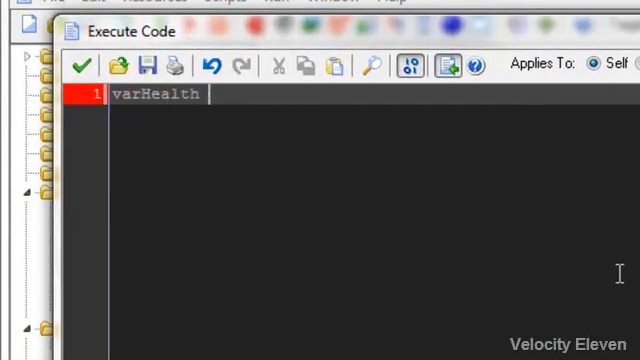
pyautogui.write('= 150')
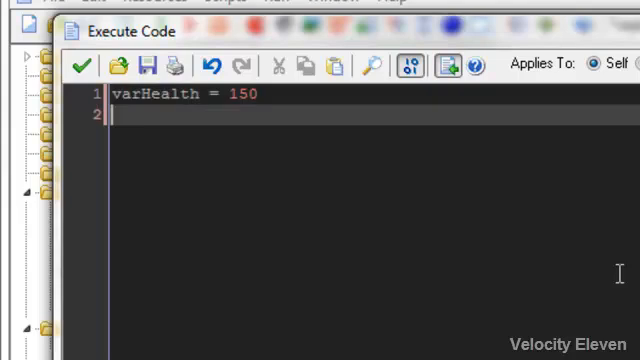
pyautogui.write('varMax')
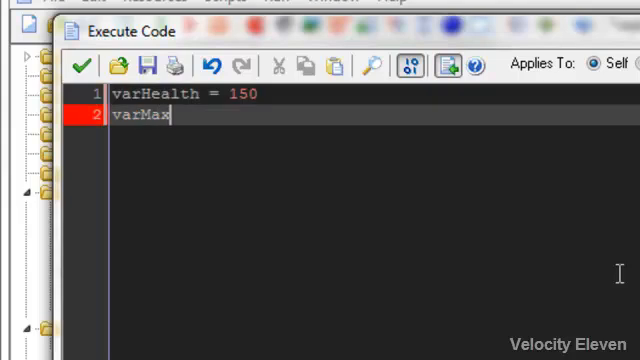
pyautogui.write('Health')
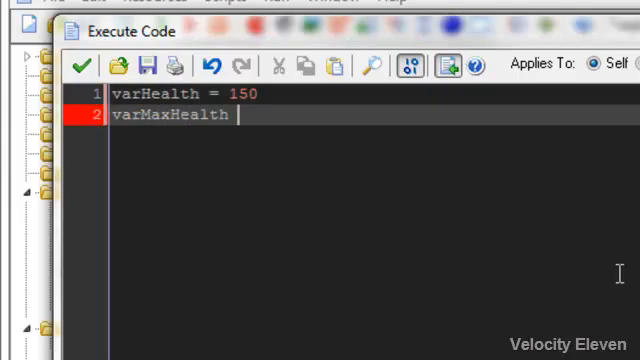
pyautogui.write('= 150')
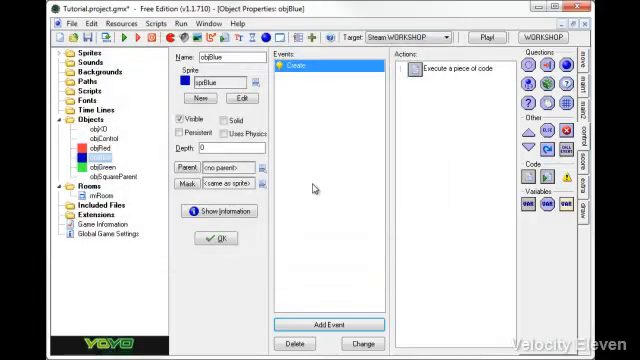
pyautogui.moveTo(176, 204)
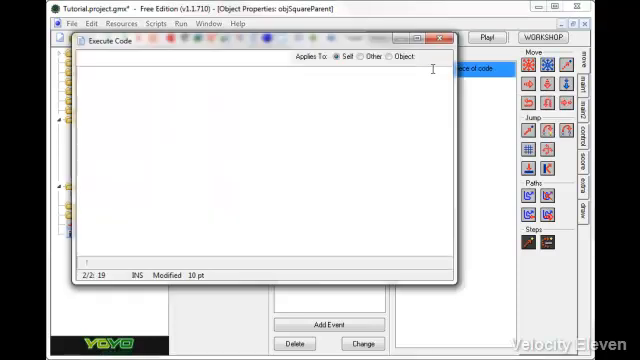
# Confirm the Step code if varHealth > varMaxHealth {varHealth = varMaxHealth}, then reopen objRed's properties
pyautogui.write('if varHealth > varMaxHealth {varHealth = varMaxHealth}')
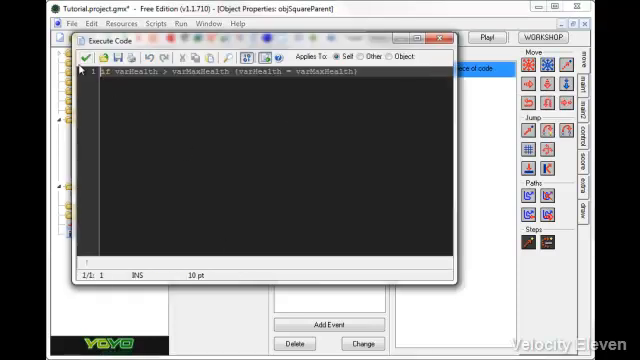
pyautogui.click(84, 56)
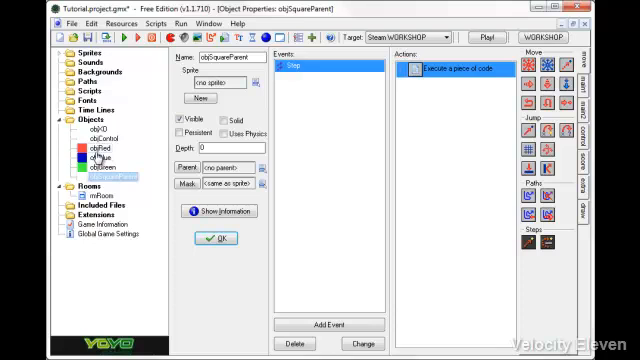
pyautogui.doubleClick(96, 146)
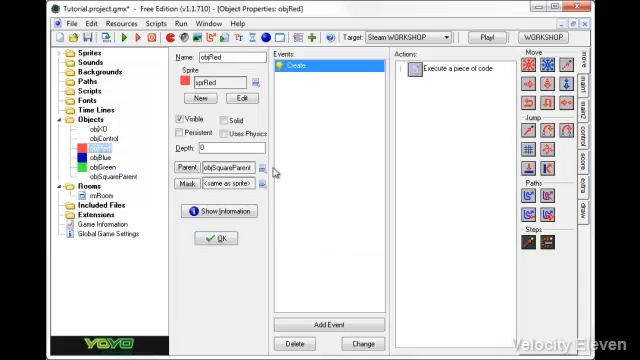